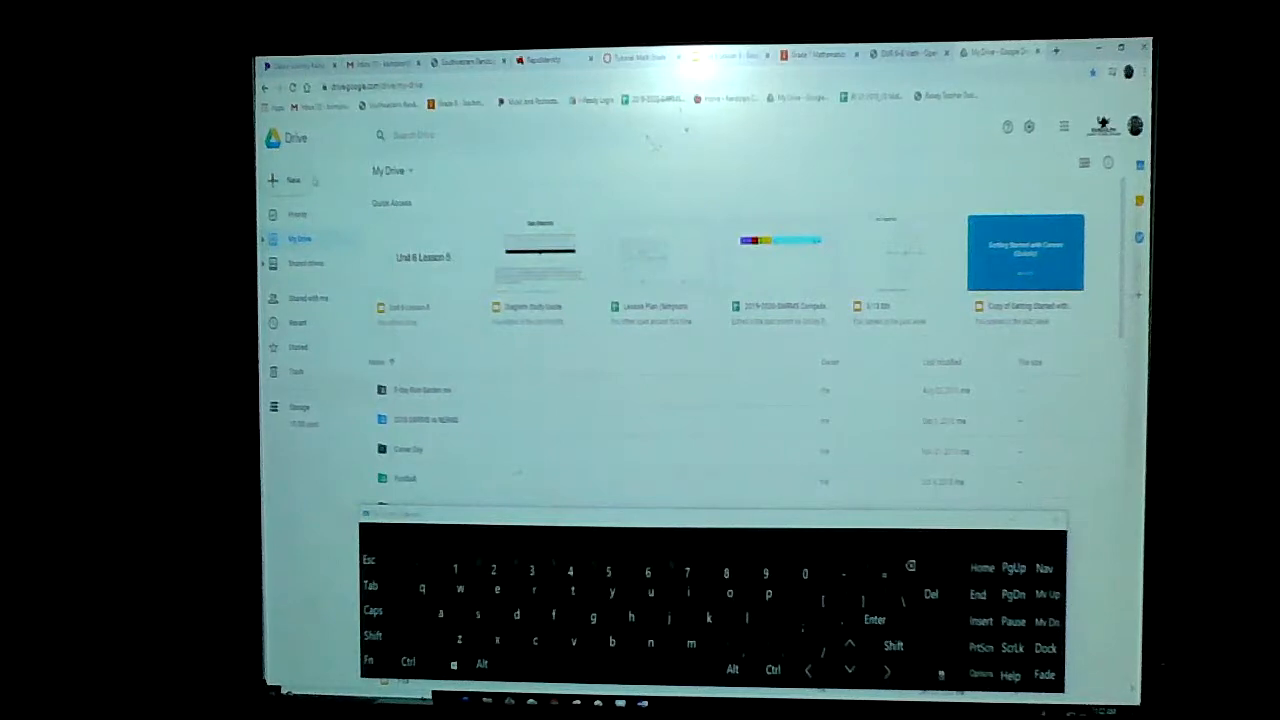
Step: Create a new blank Google Slides presentation from Drive's New menu
{"action": "left_click", "coordinate": [288, 180]}
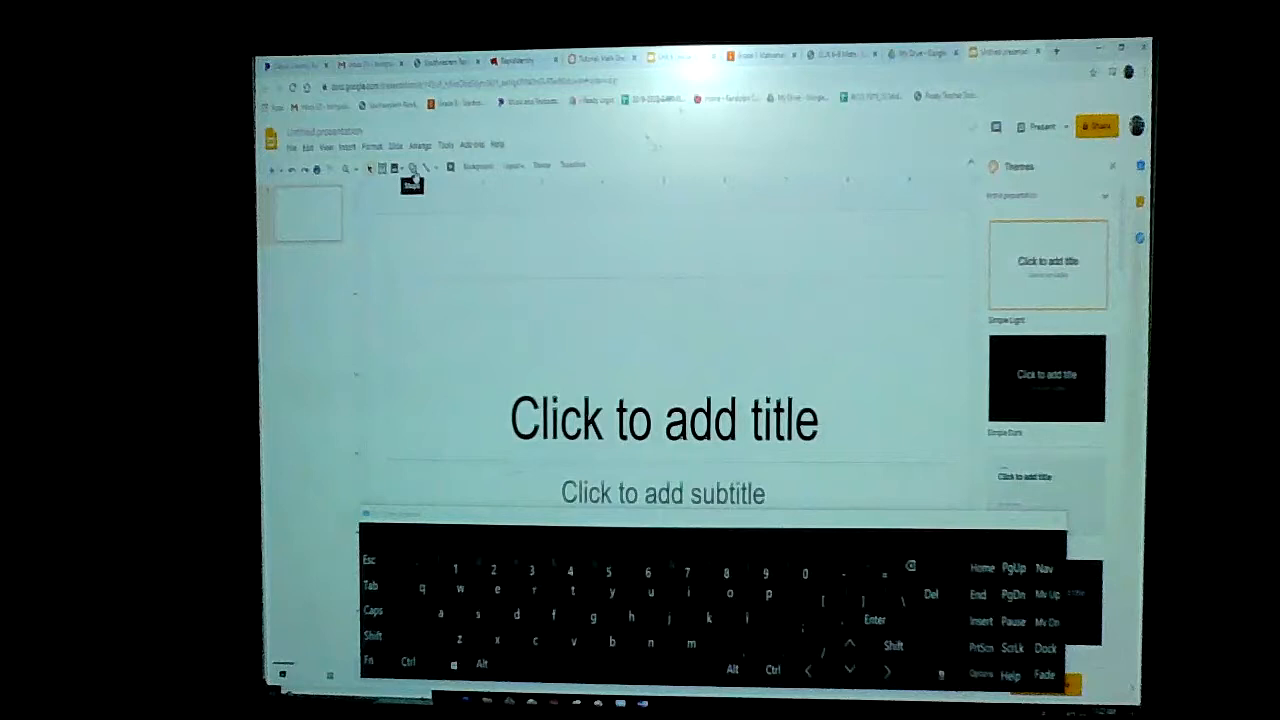
Step: Draw a long thin rectangle across the top of the slide above the title placeholder
{"action": "left_click", "coordinate": [412, 168]}
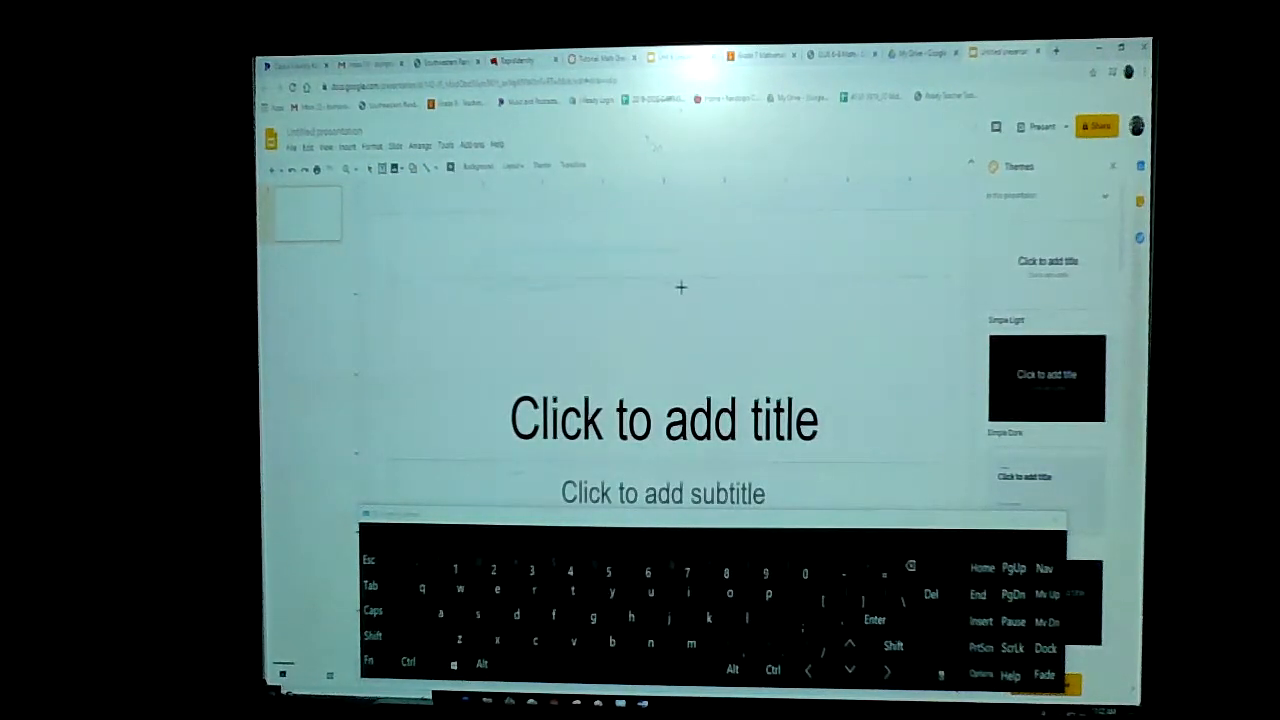
{"action": "mouse_move", "coordinate": [780, 282]}
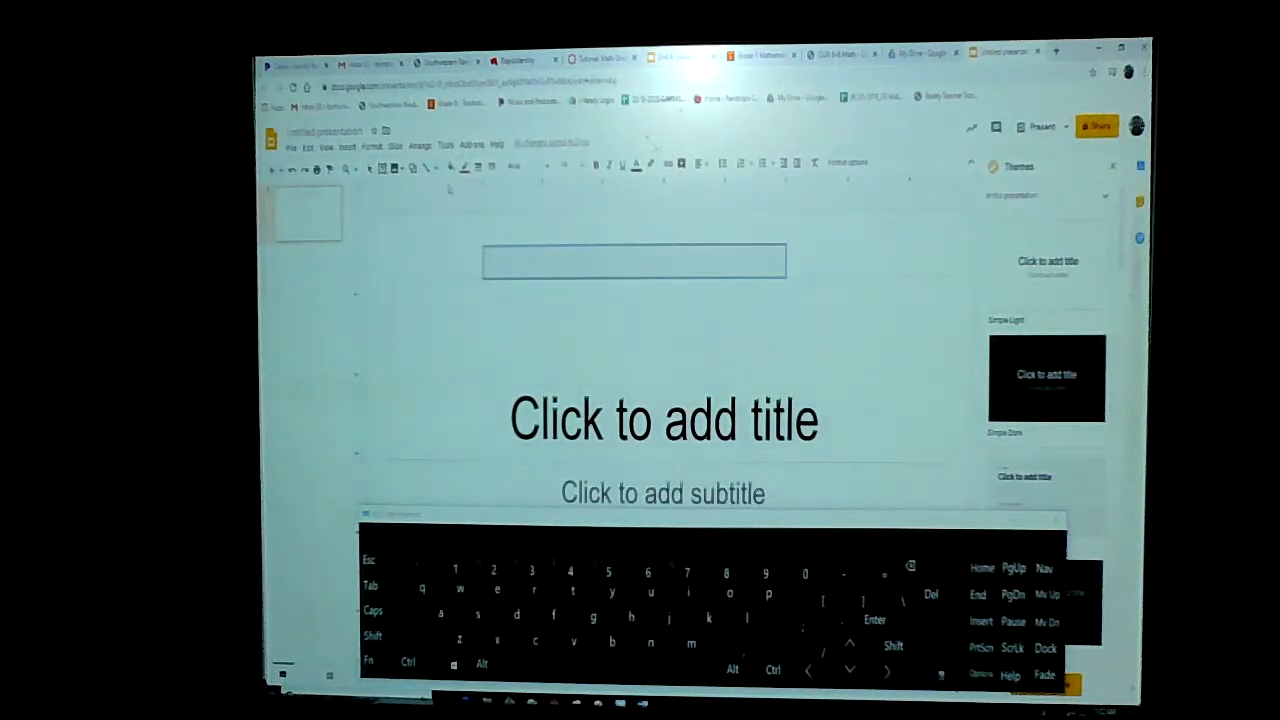
Step: Divide the bar into a row of five equal boxes to form the tape diagram
{"action": "left_click", "coordinate": [632, 260]}
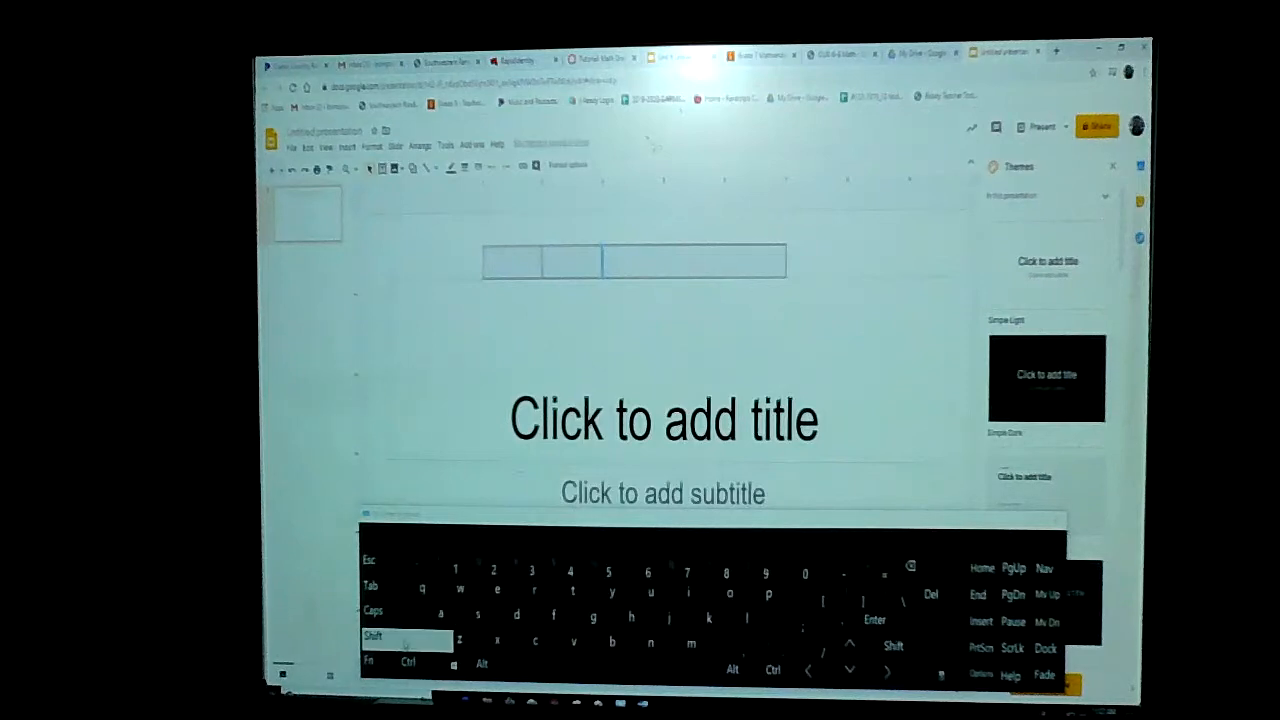
{"action": "left_click", "coordinate": [376, 638]}
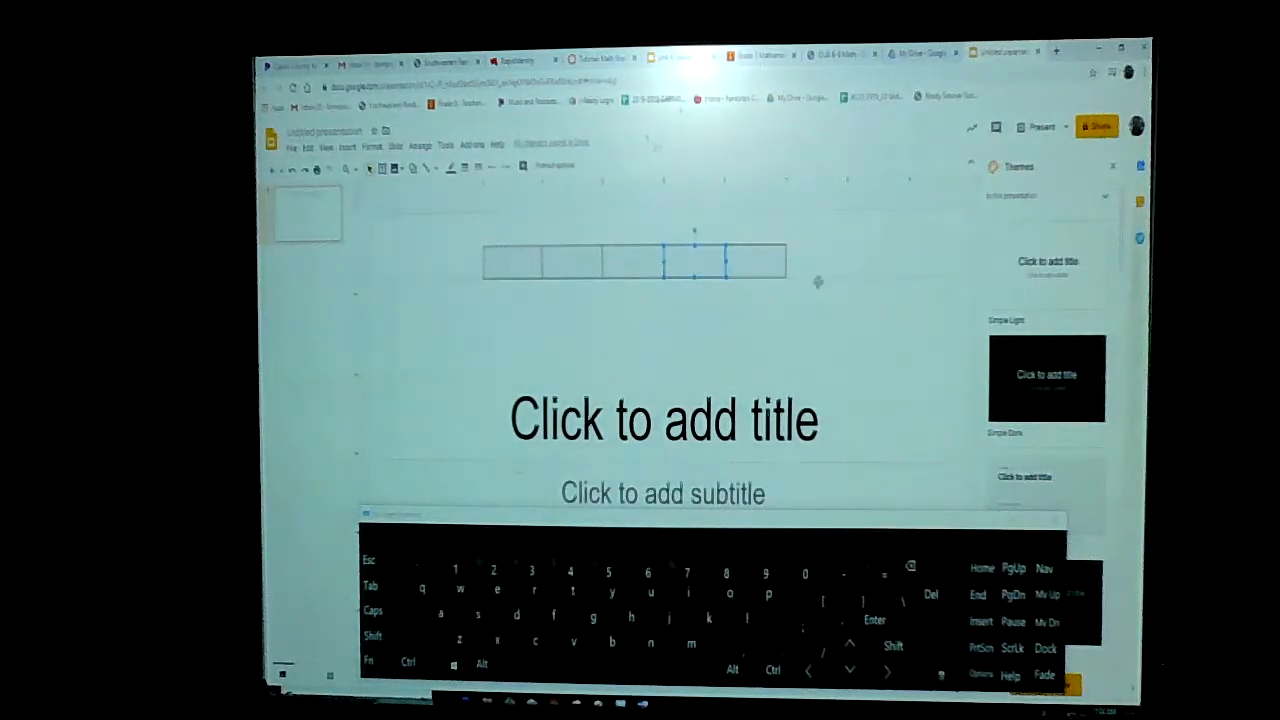
{"action": "left_click", "coordinate": [664, 420]}
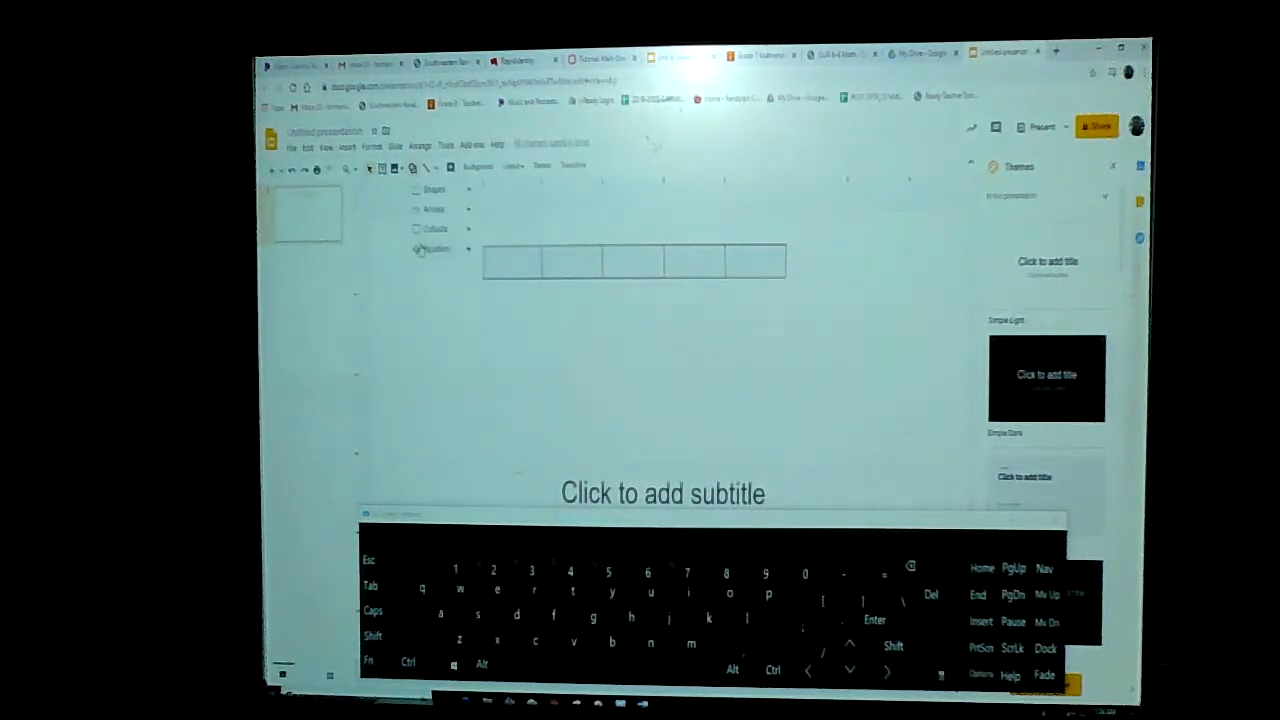
Step: Place a bottom curly brace stretched to span all five boxes, with a text box beneath
{"action": "left_click", "coordinate": [434, 248]}
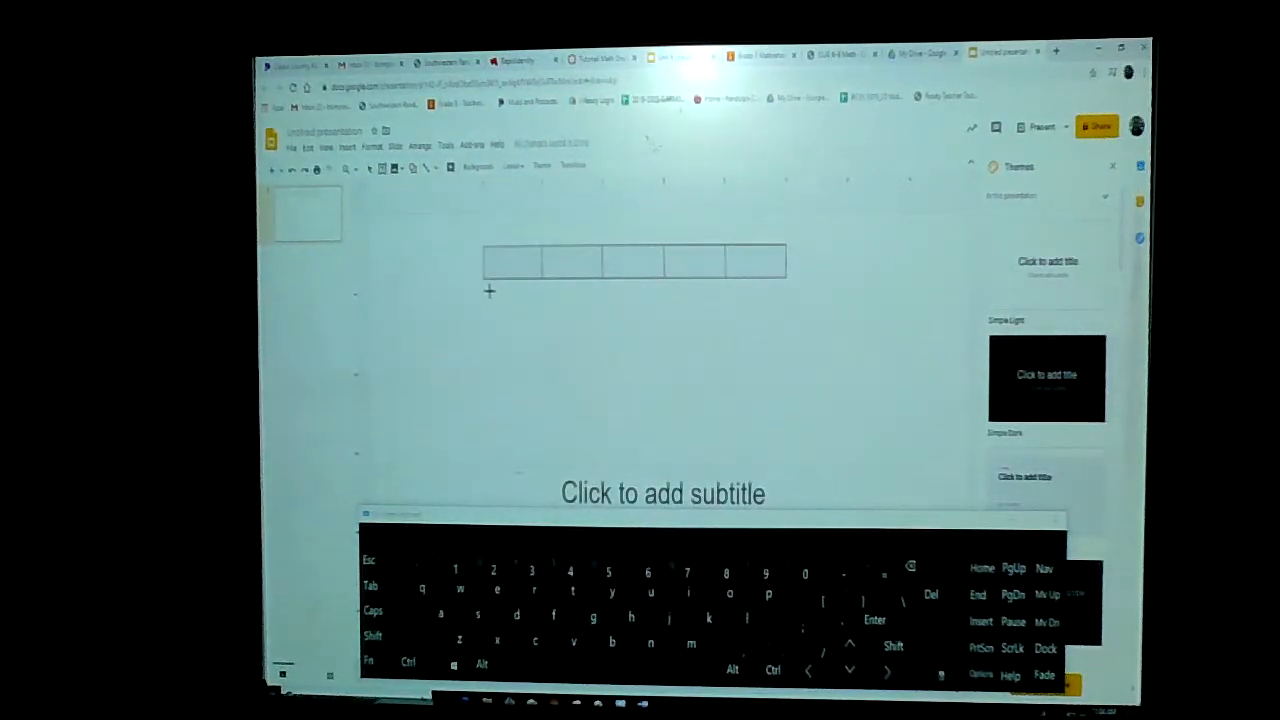
{"action": "mouse_move", "coordinate": [520, 376]}
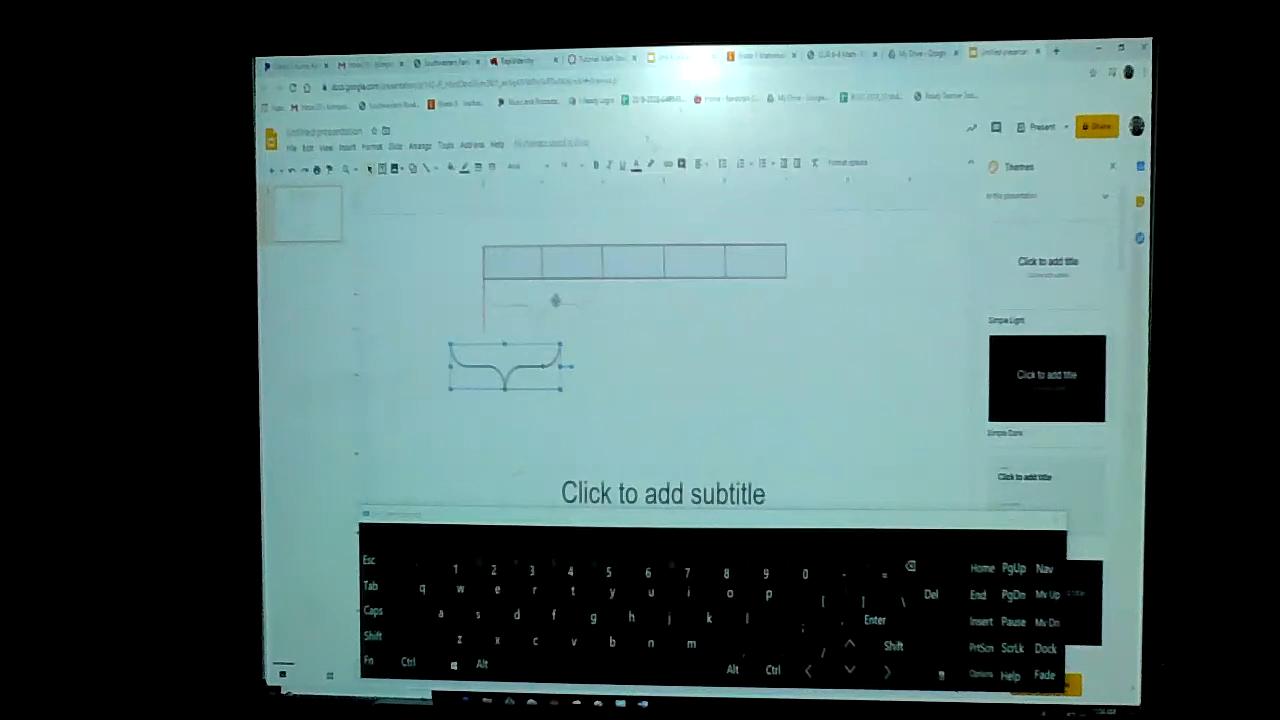
{"action": "left_click_drag", "start_coordinate": [512, 368], "coordinate": [536, 300]}
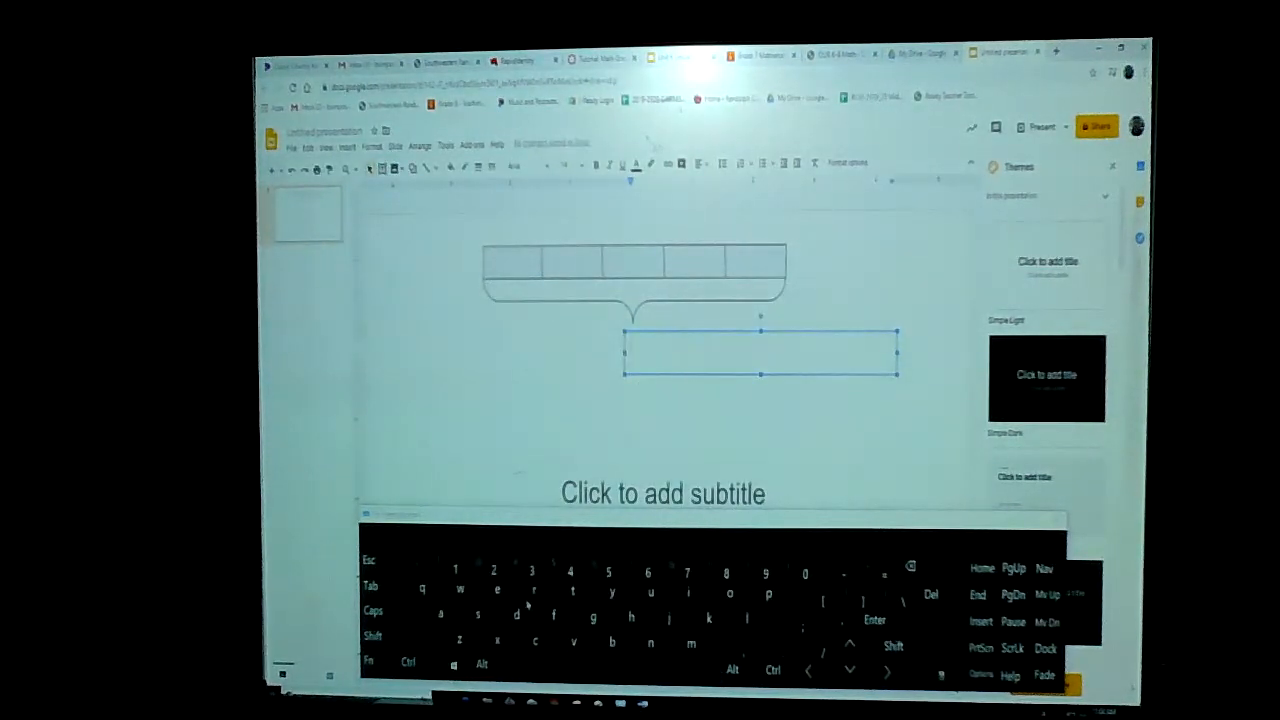
Step: Enter 20 in the text box and centre it beneath the brace
{"action": "type", "text": "20"}
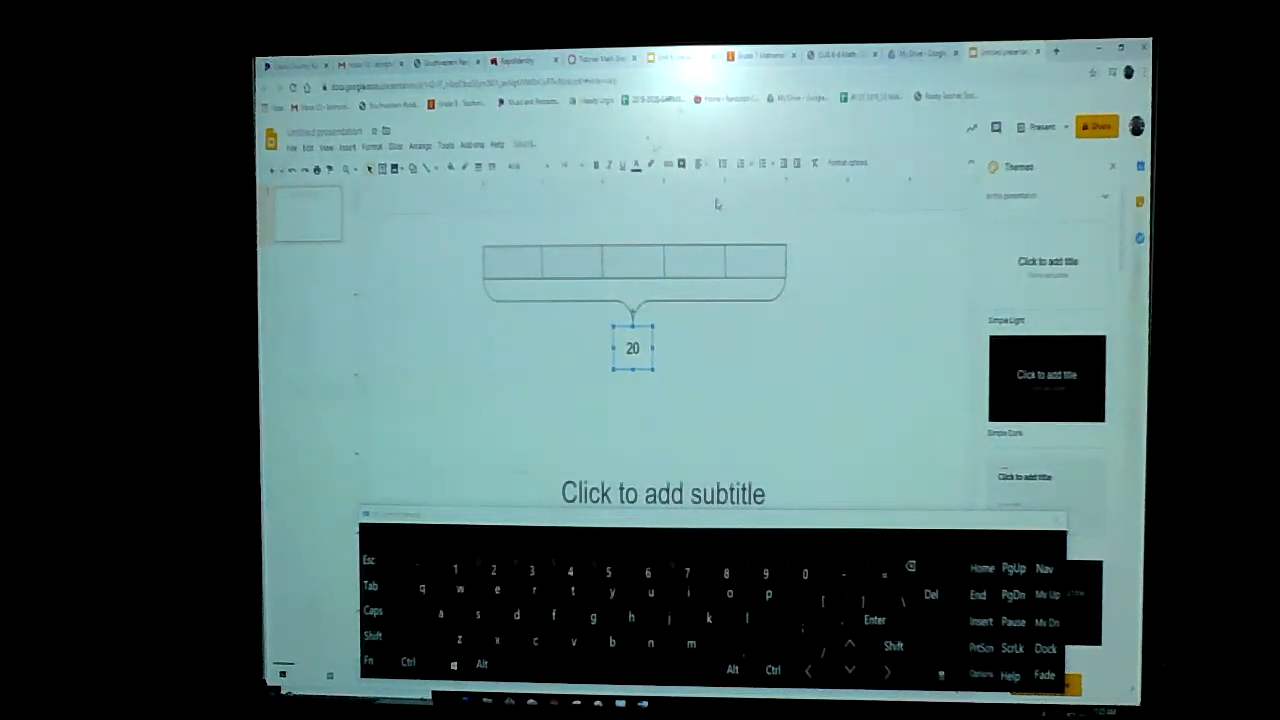
{"action": "left_click", "coordinate": [778, 384]}
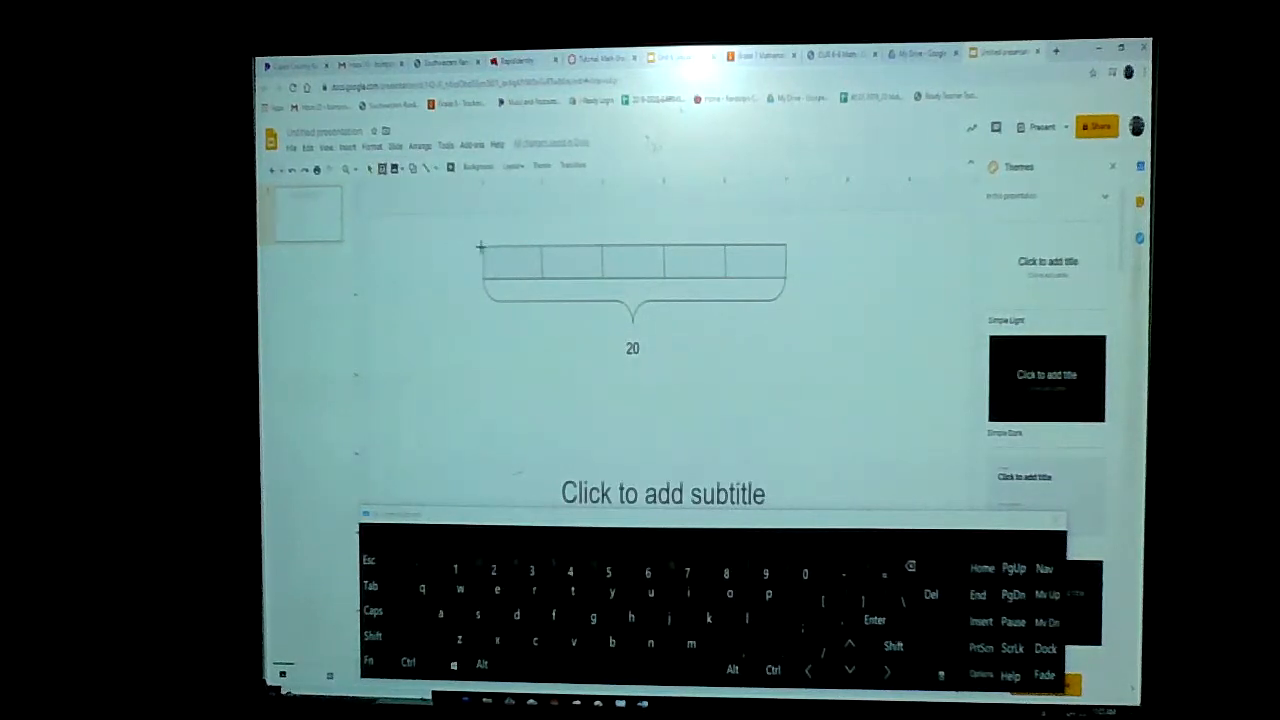
Step: Fill each of the five boxes with x+3
{"action": "left_click", "coordinate": [630, 270]}
{"action": "type", "text": "x +"}
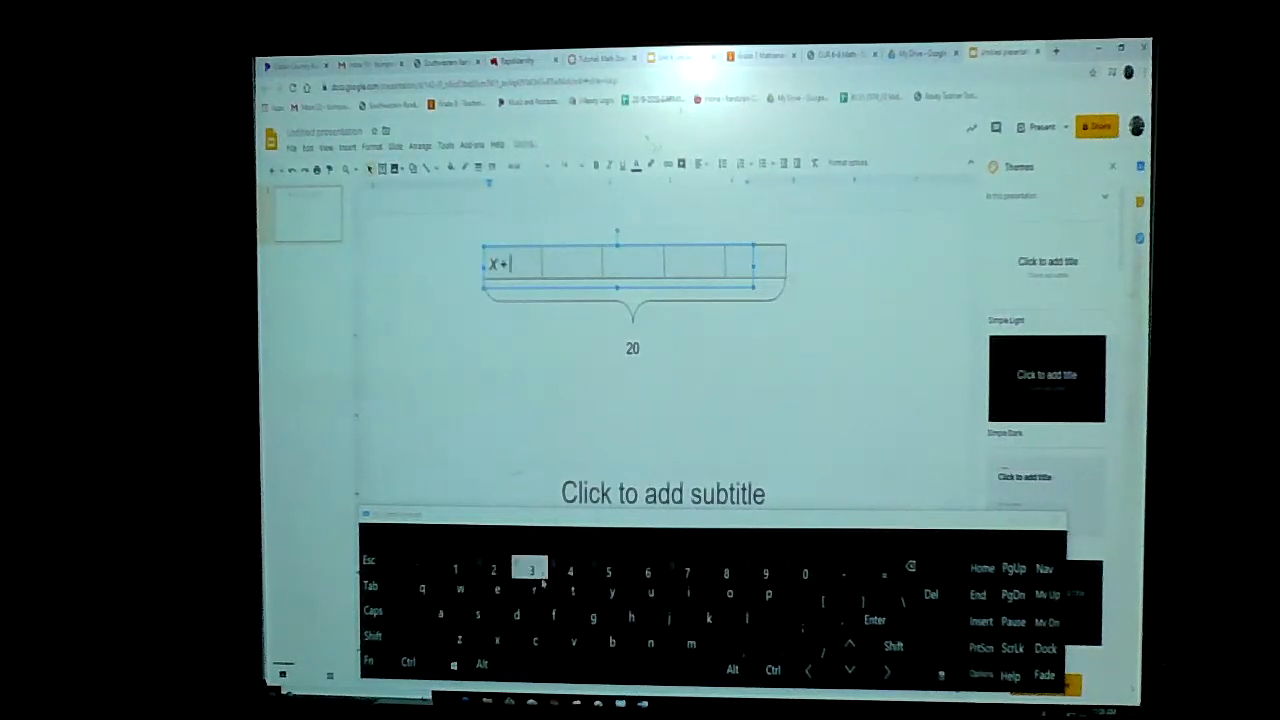
{"action": "type", "text": "3"}
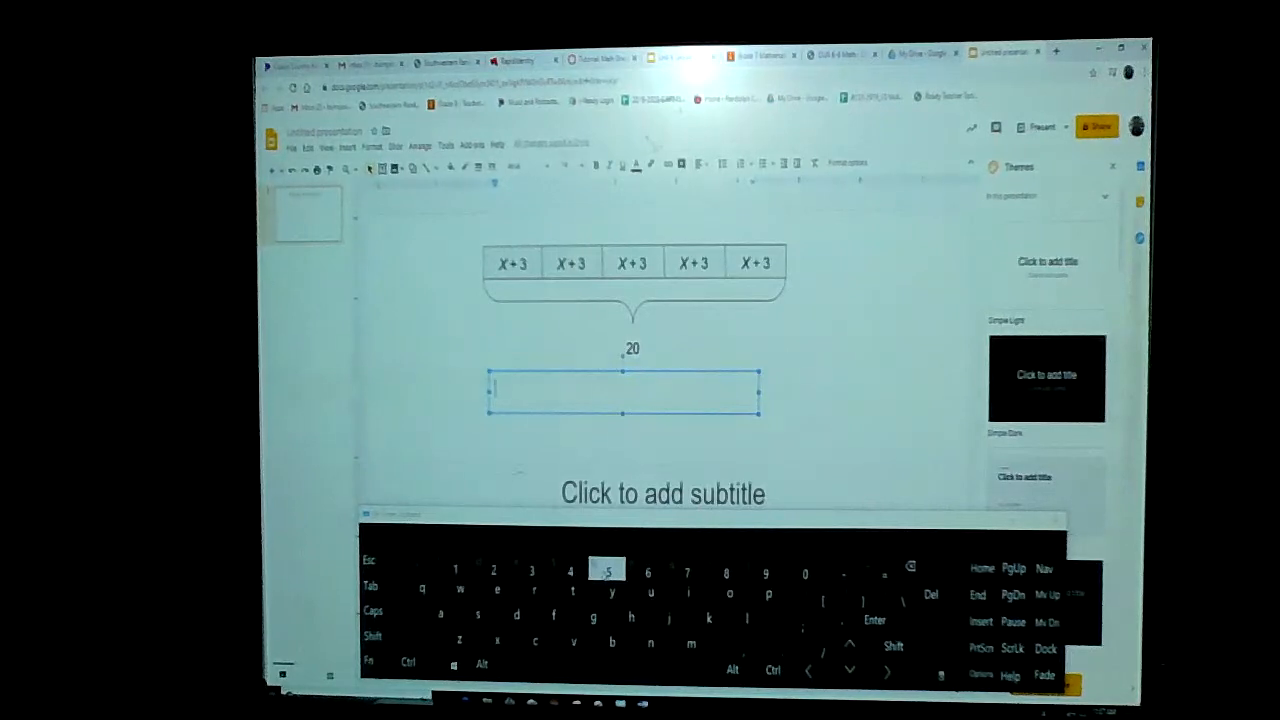
Step: Write 5(x+3)=20 in the lower text box and start a second line
{"action": "type", "text": "5"}
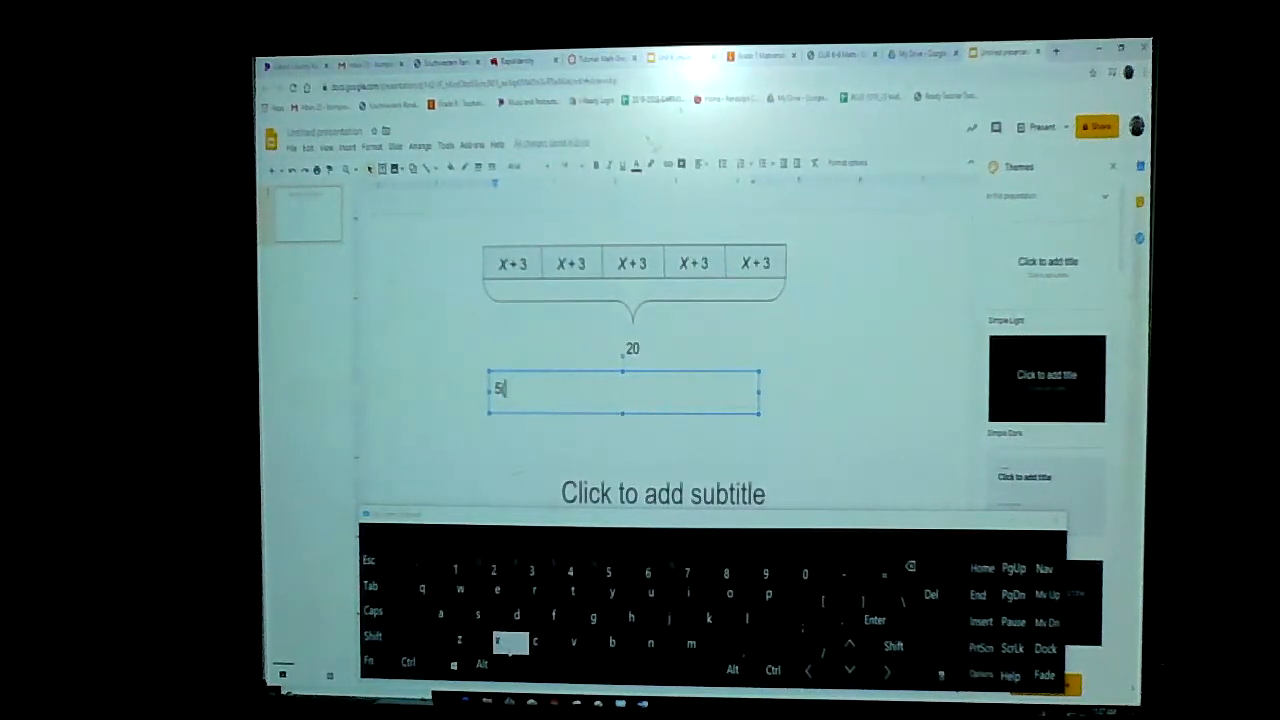
{"action": "type", "text": "x"}
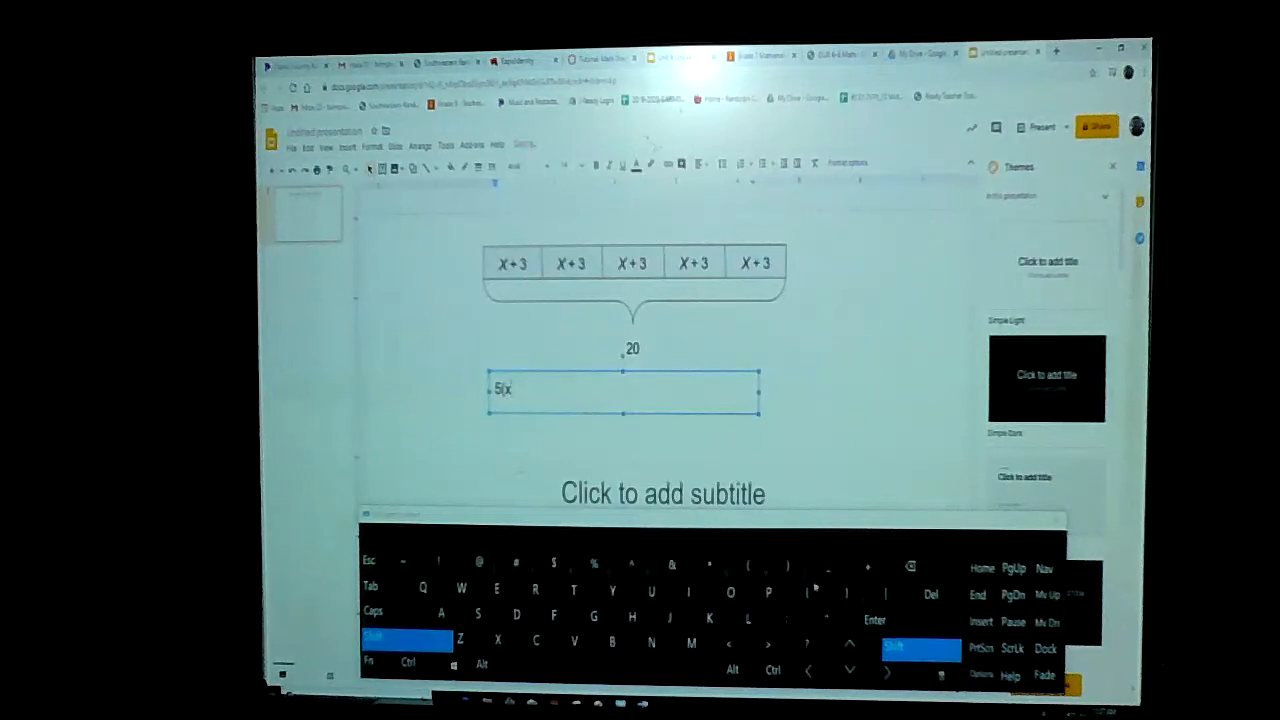
{"action": "type", "text": "+3)"}
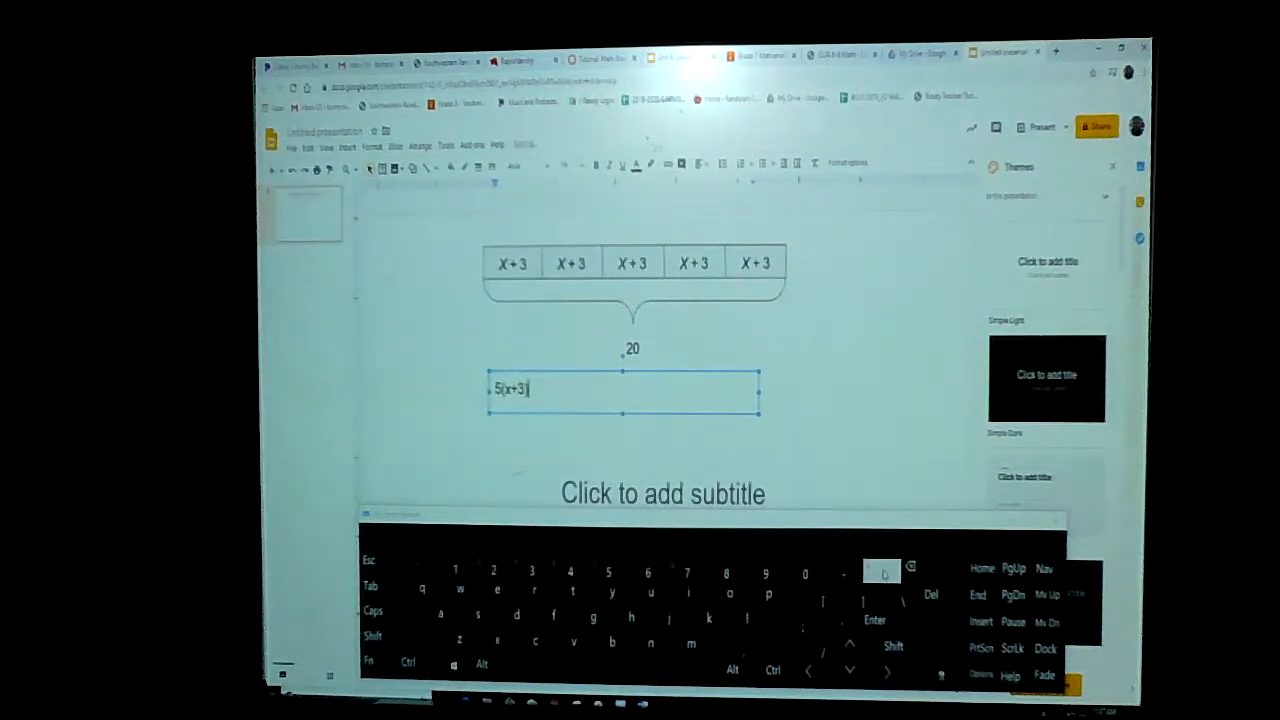
{"action": "type", "text": "=20"}
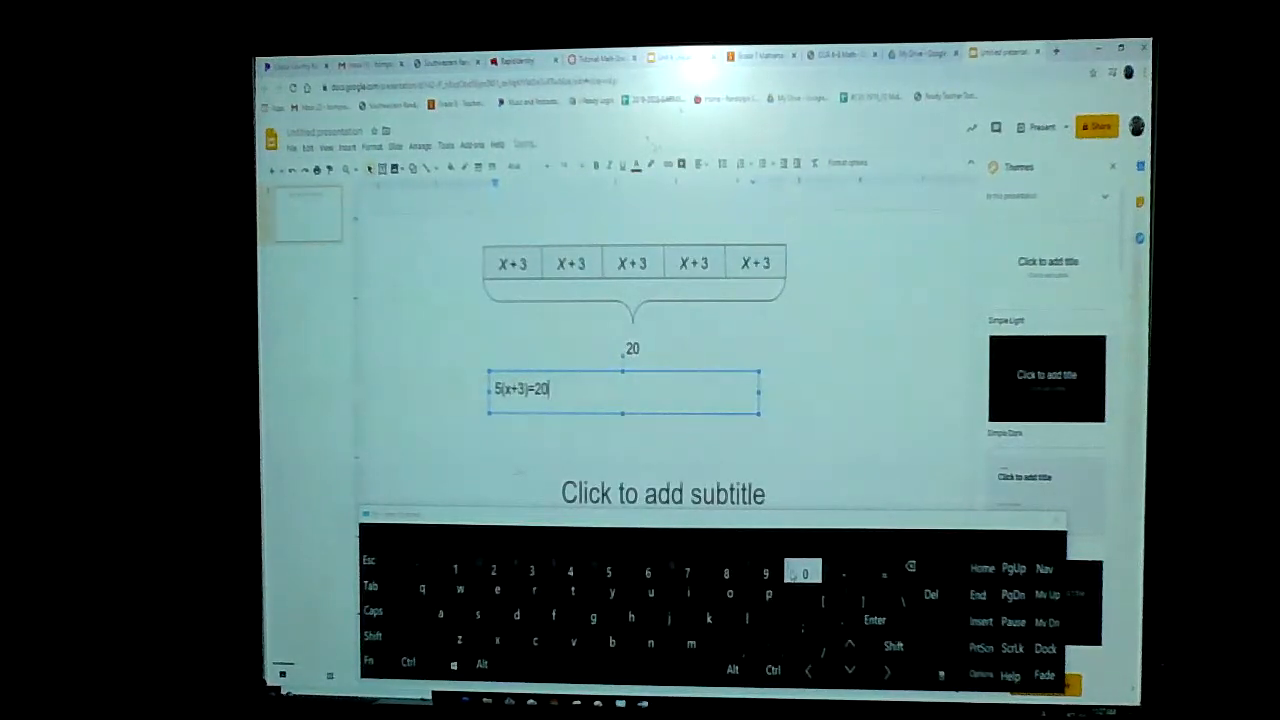
{"action": "key", "text": "enter"}
{"action": "type", "text": "5"}
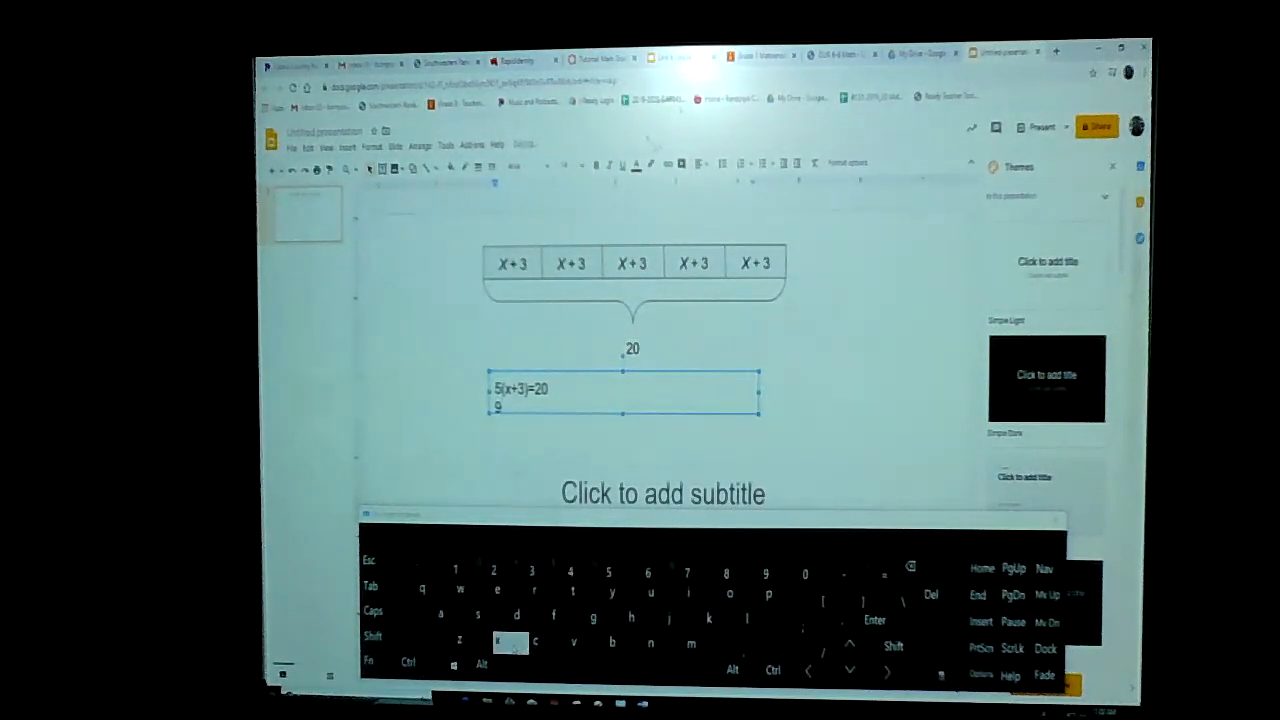
Step: Complete the second line as (x+3)*5=20, replacing the stray 9 with an opening parenthesis
{"action": "type", "text": "9x+3)"}
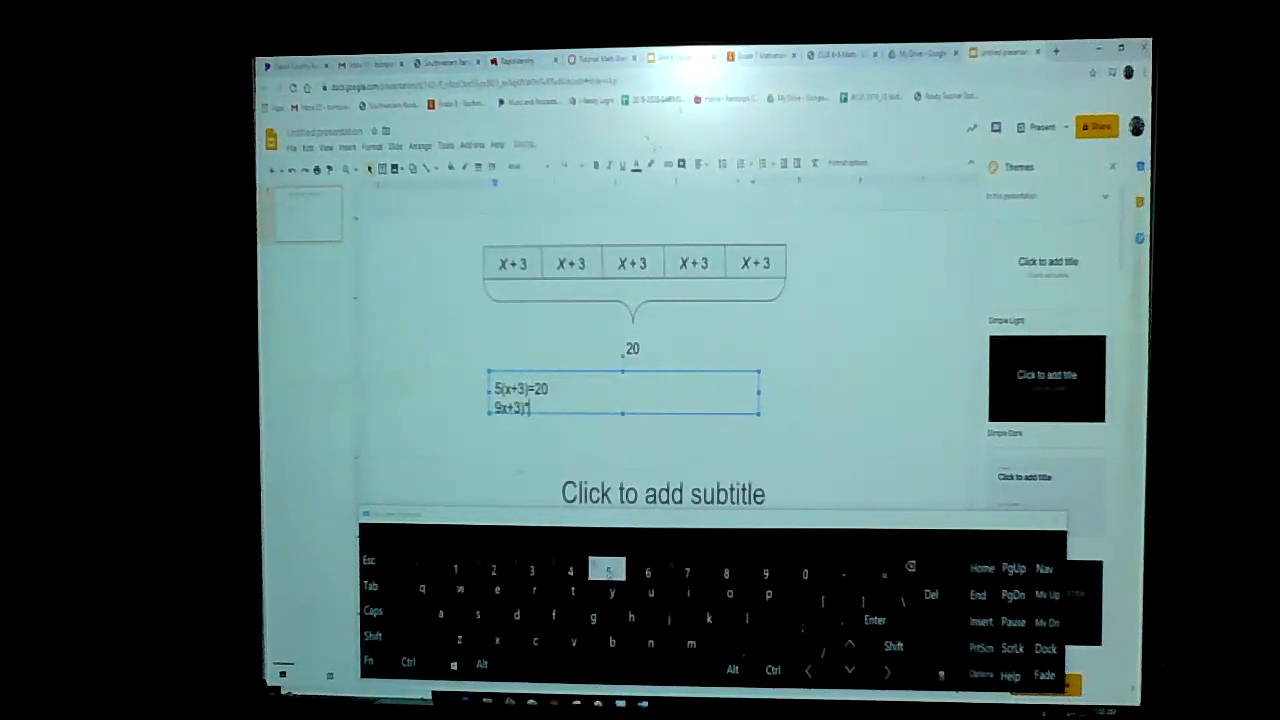
{"action": "type", "text": "5"}
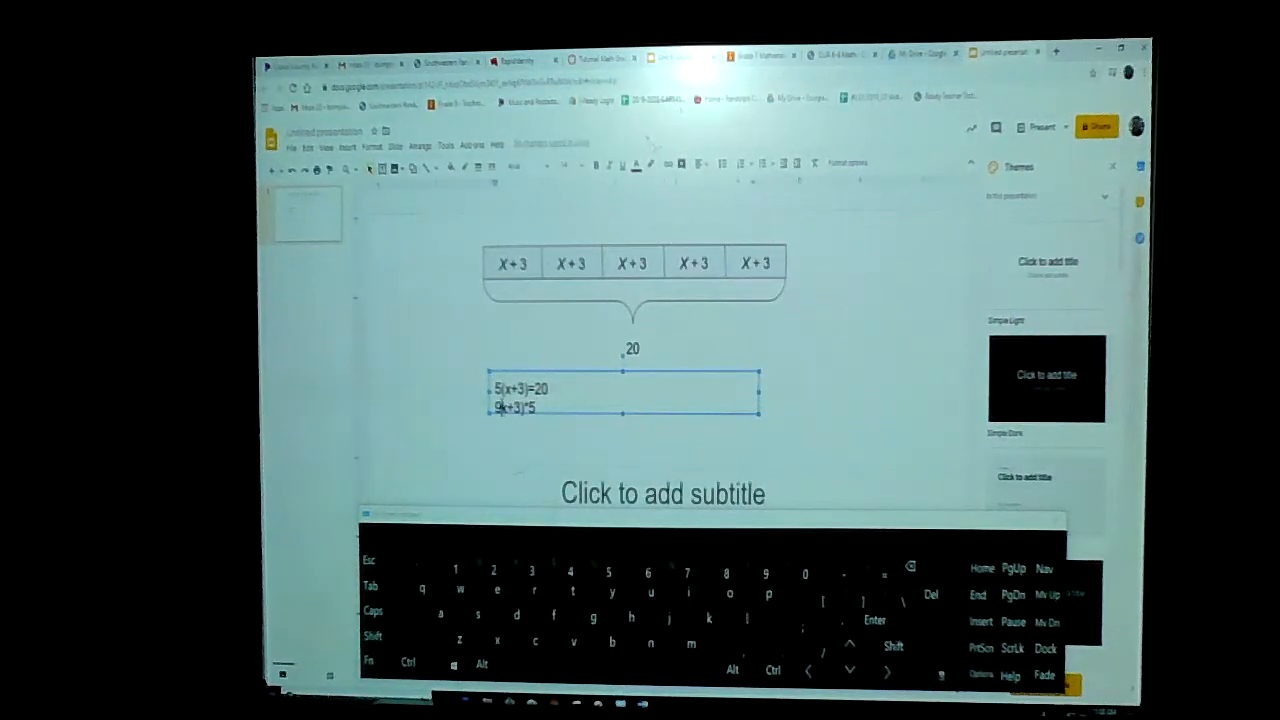
{"action": "left_click", "coordinate": [910, 568]}
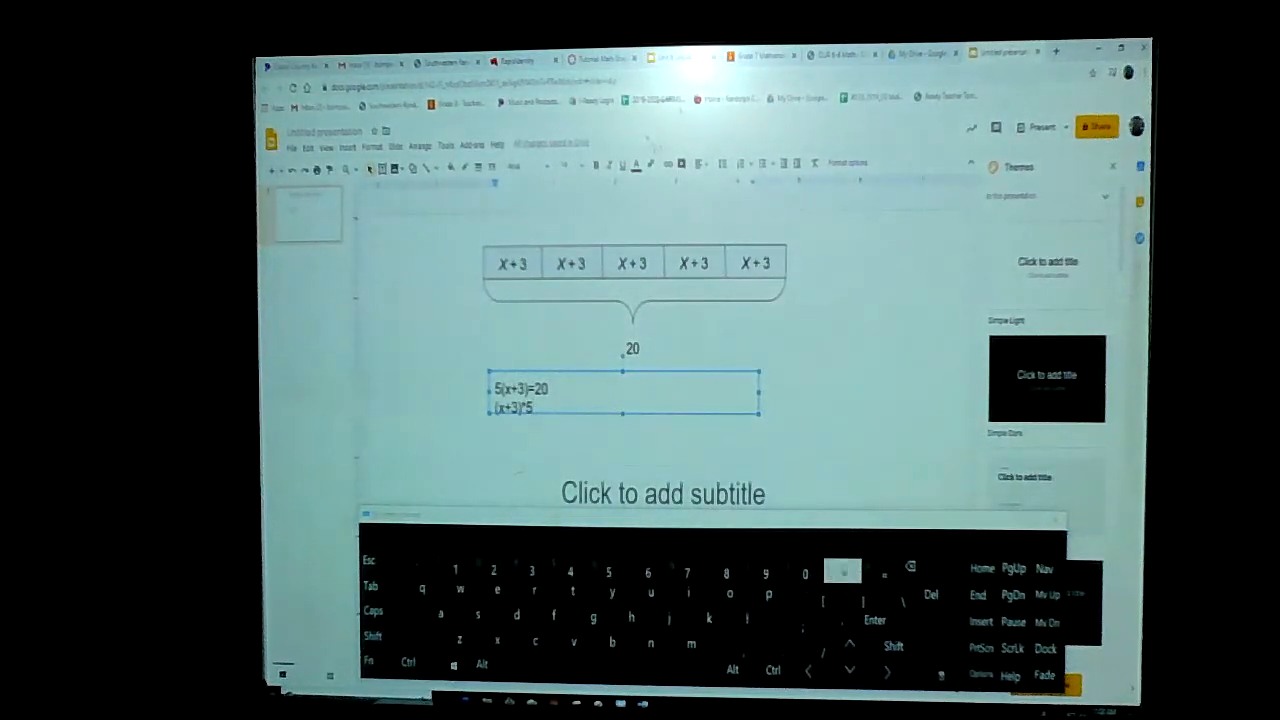
{"action": "type", "text": "=2"}
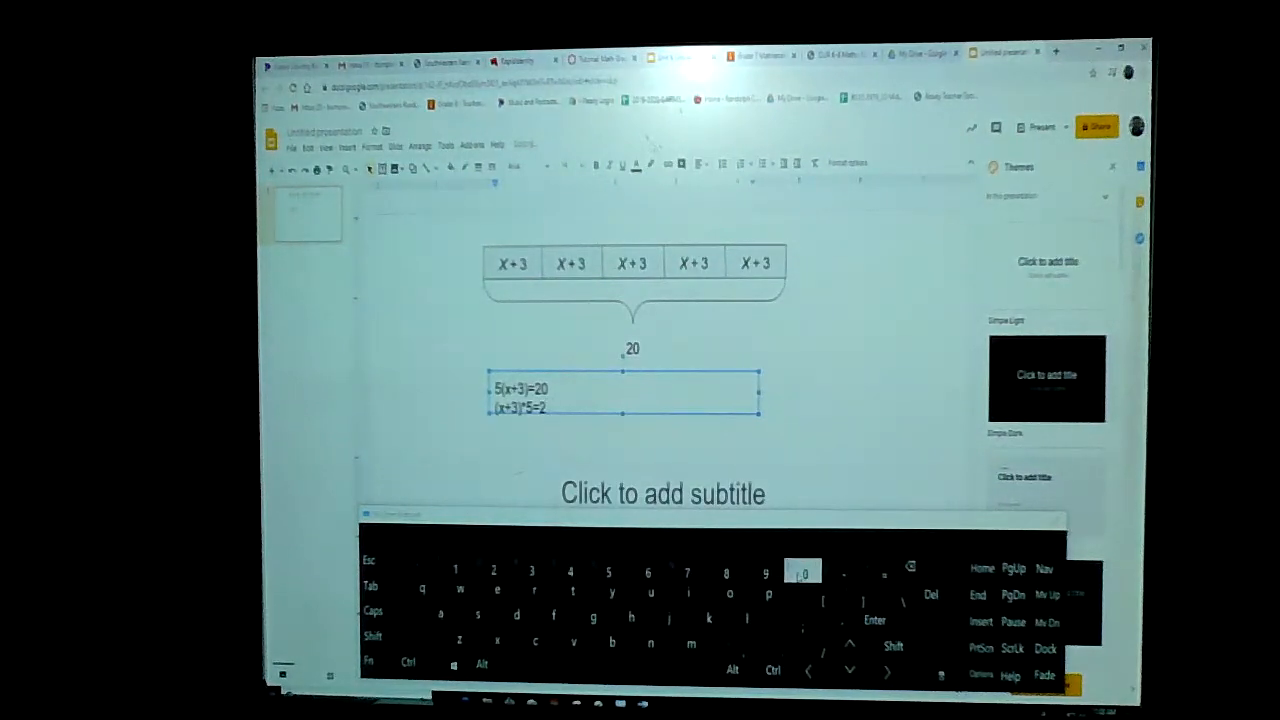
{"action": "type", "text": "0"}
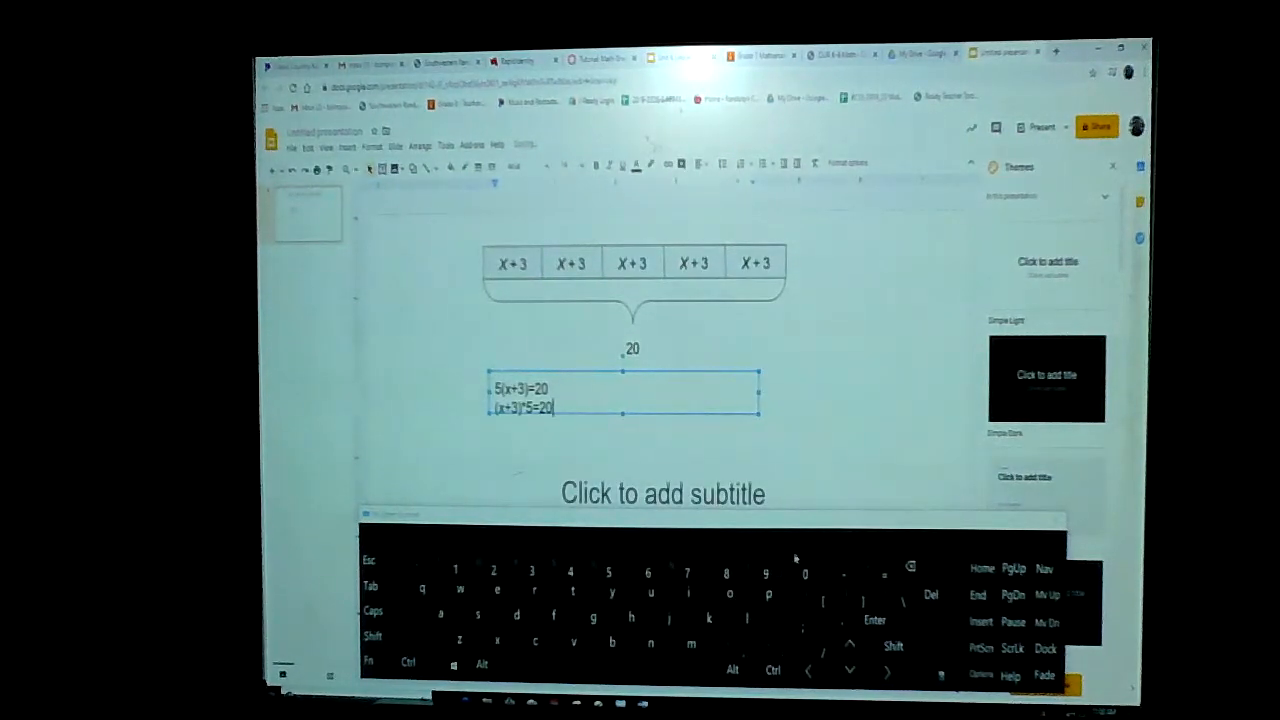